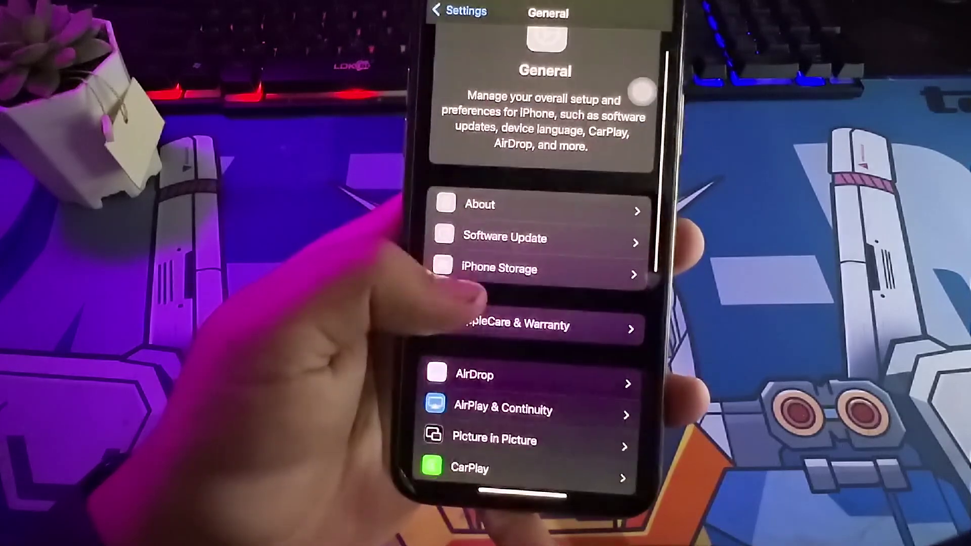
{"action": "left_click", "coordinate": [479, 204]}
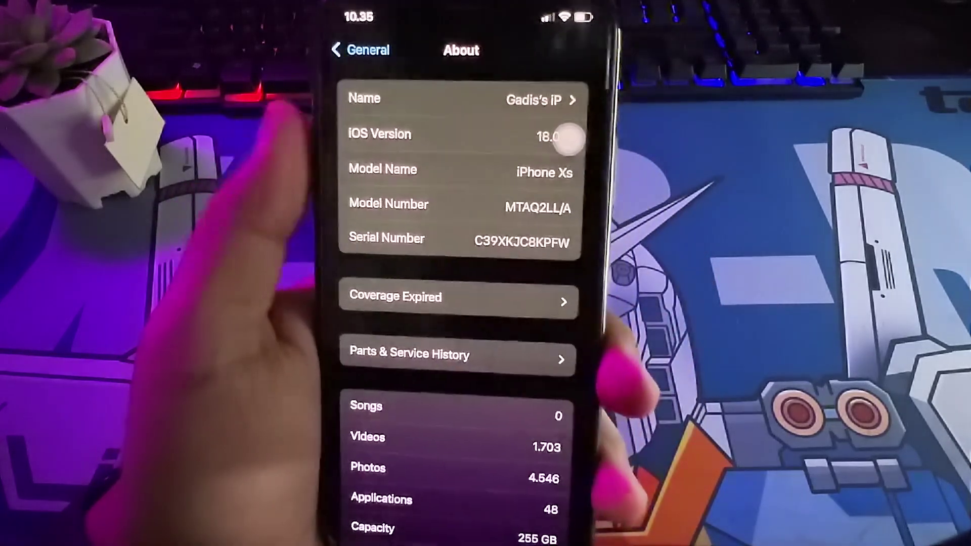
{"action": "left_click", "coordinate": [359, 50]}
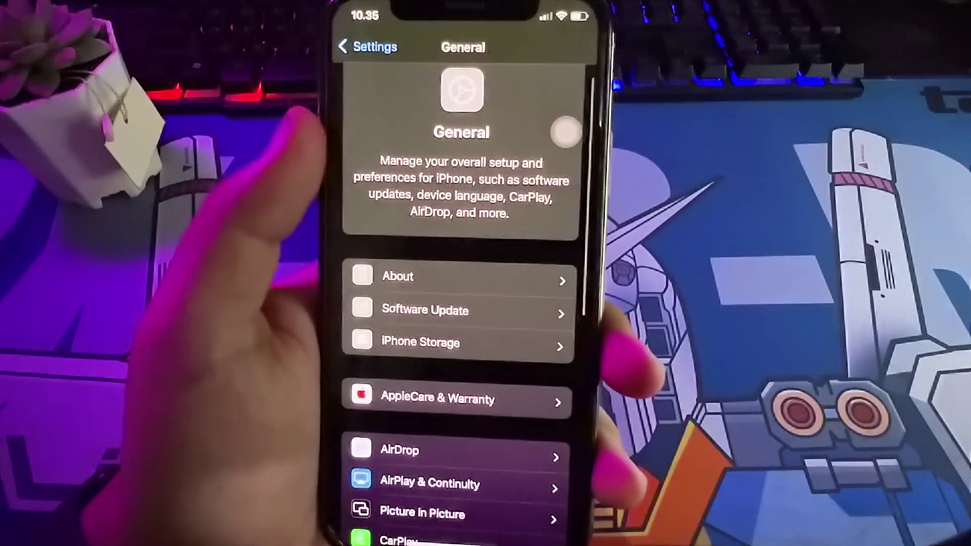